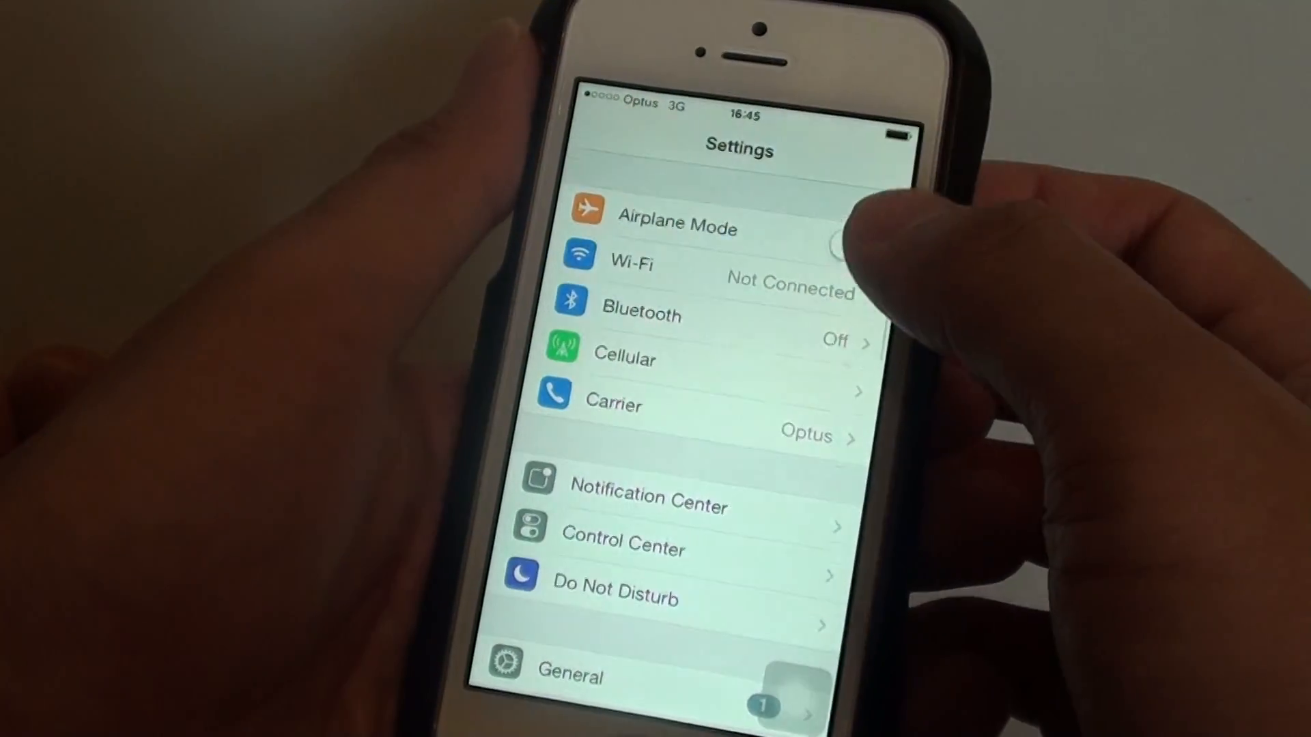
- Enable Wi-Fi (toggled off and back on) and select the DavidVo network to join
{"action": "left_click", "coordinate": [631, 261]}
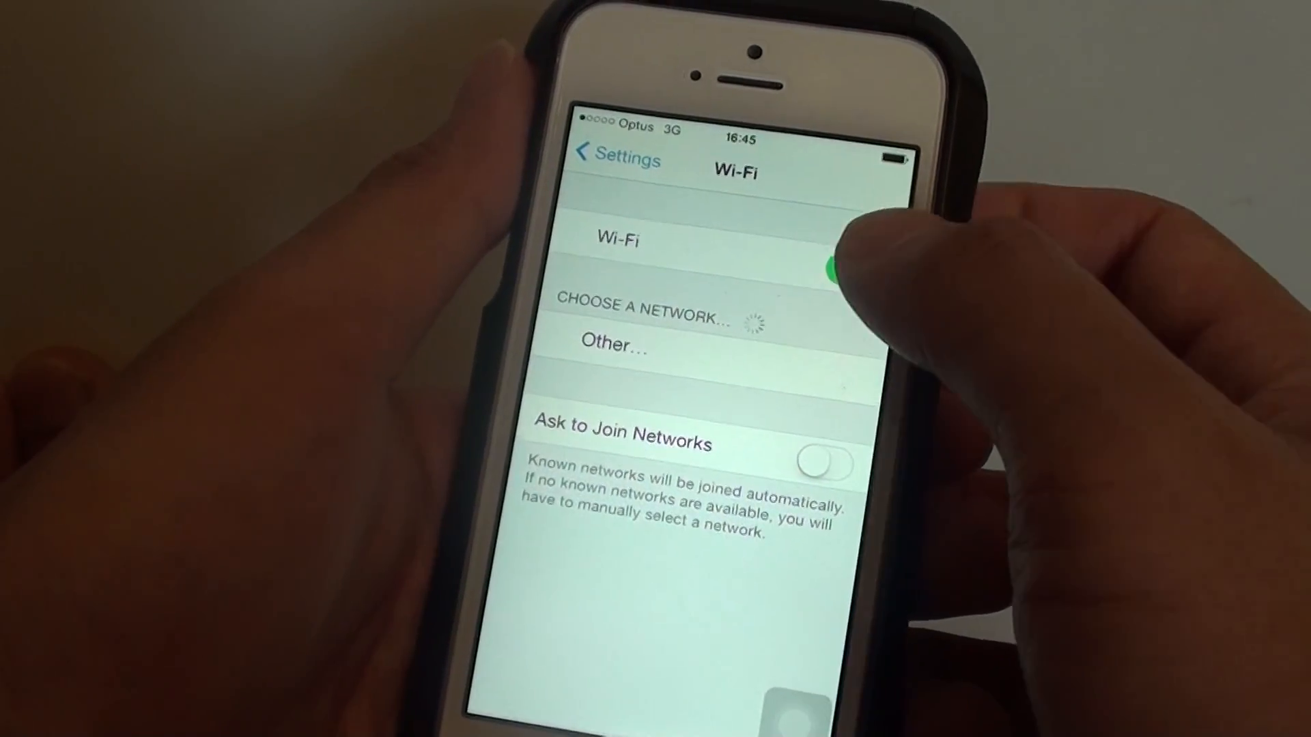
{"action": "left_click", "coordinate": [824, 259]}
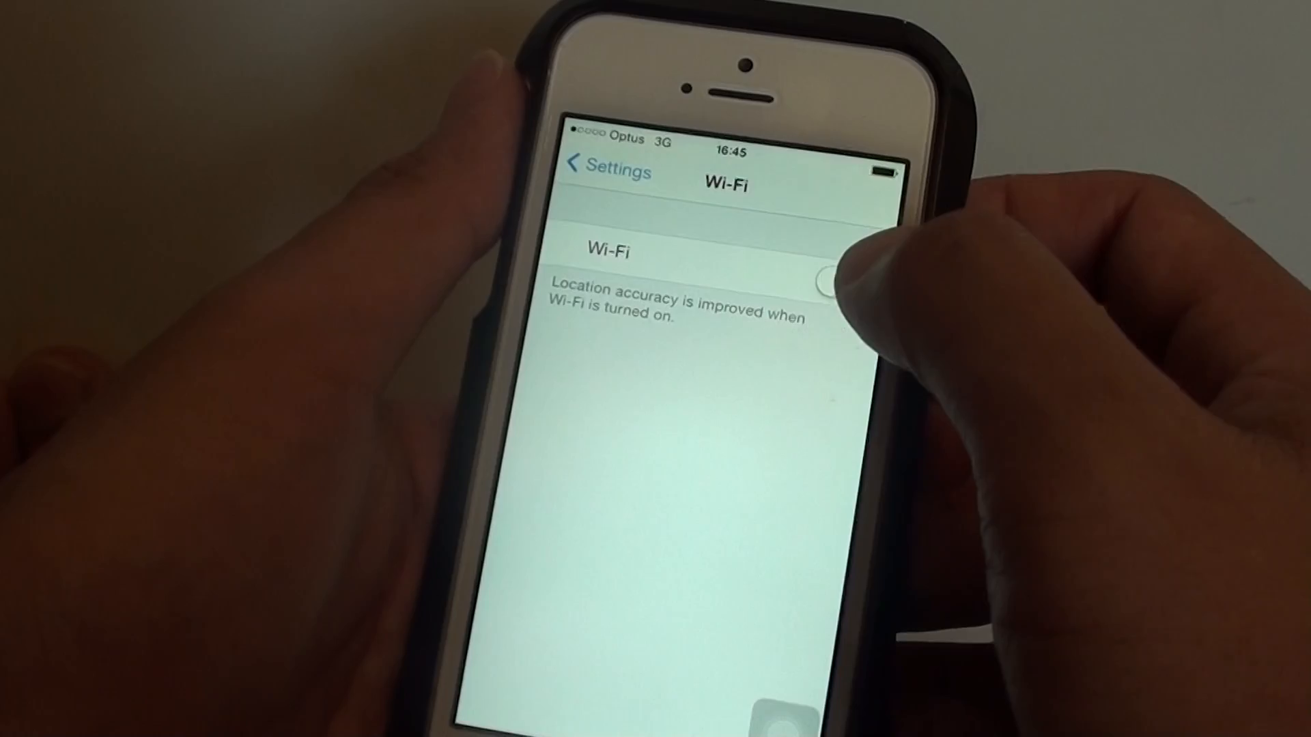
{"action": "left_click", "coordinate": [828, 282]}
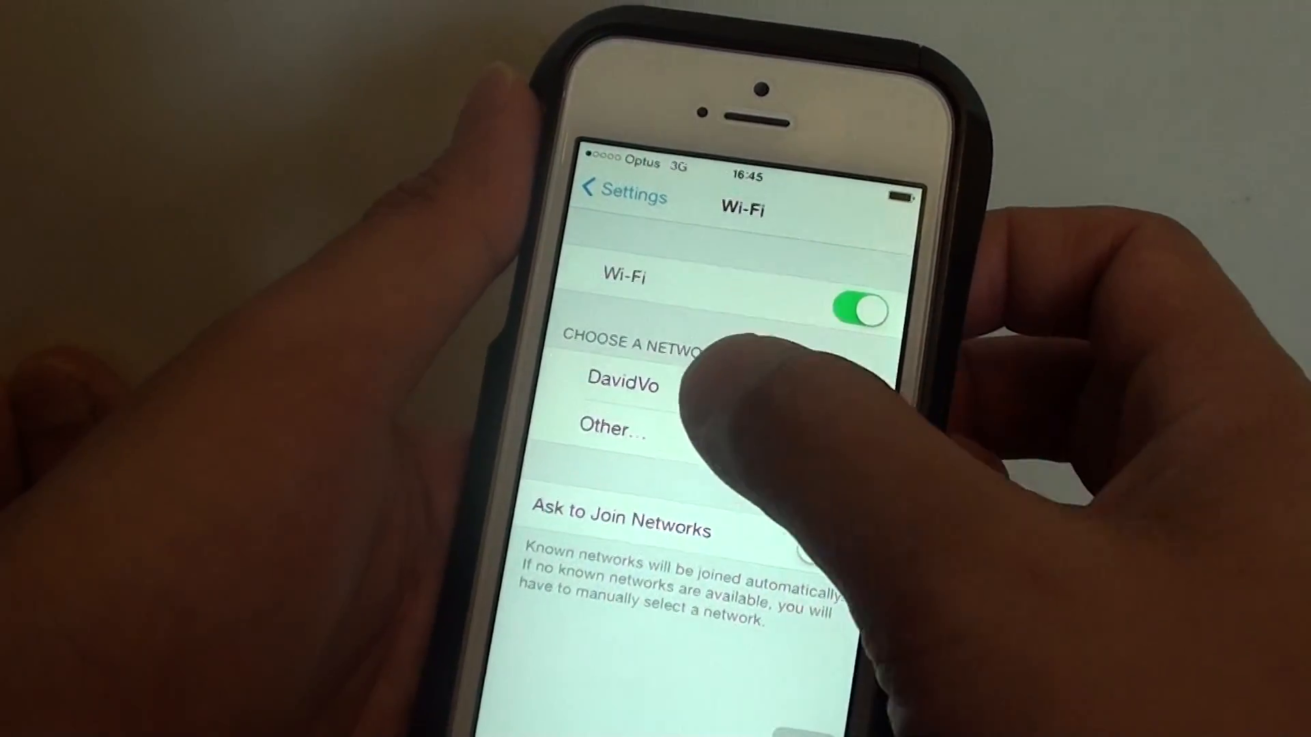
{"action": "left_click", "coordinate": [622, 385]}
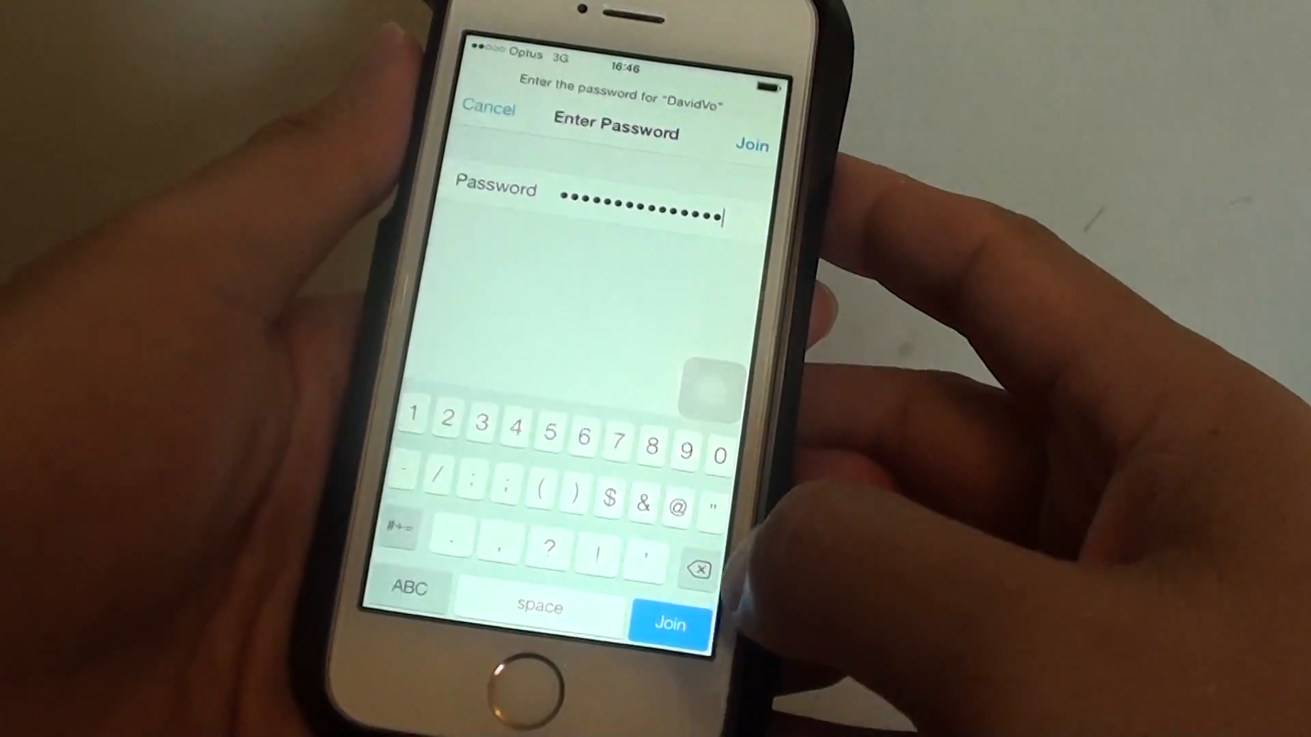
- Join DavidVo with the entered password so it shows connected with a checkmark
{"action": "left_click", "coordinate": [669, 624]}
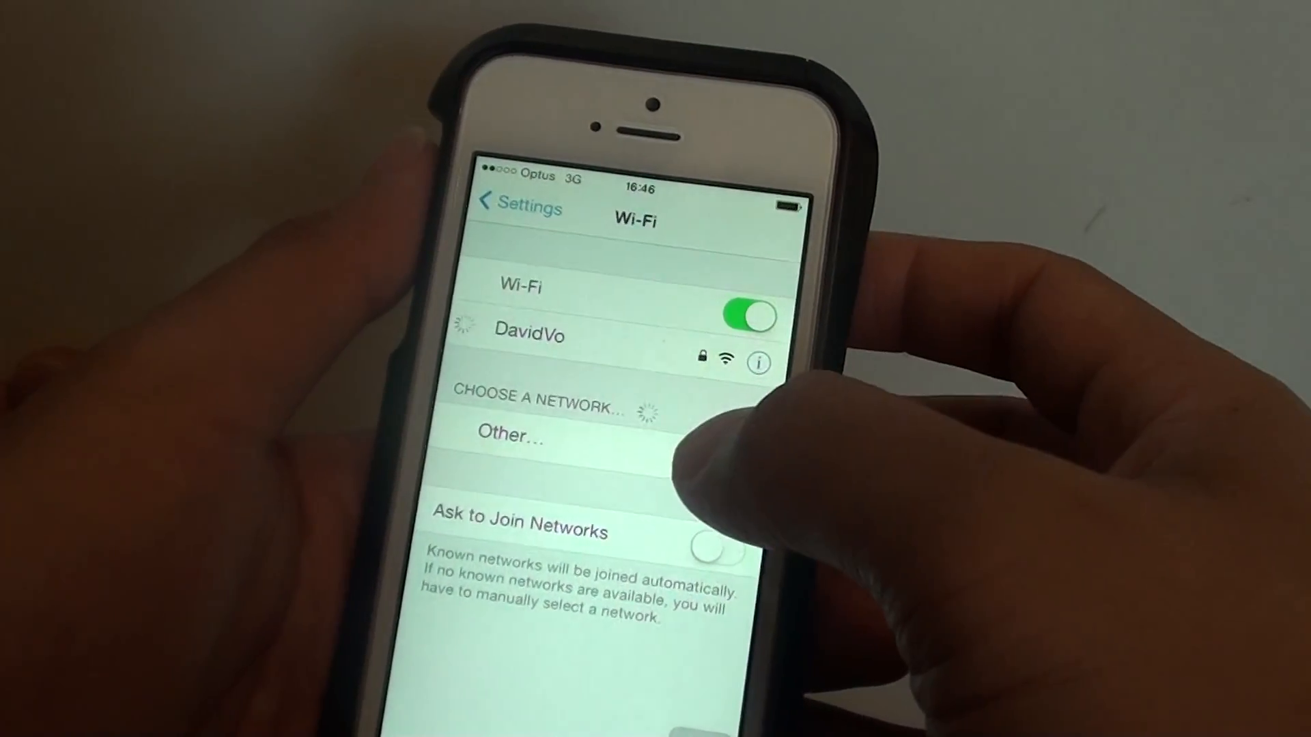
{"action": "left_click", "coordinate": [530, 335]}
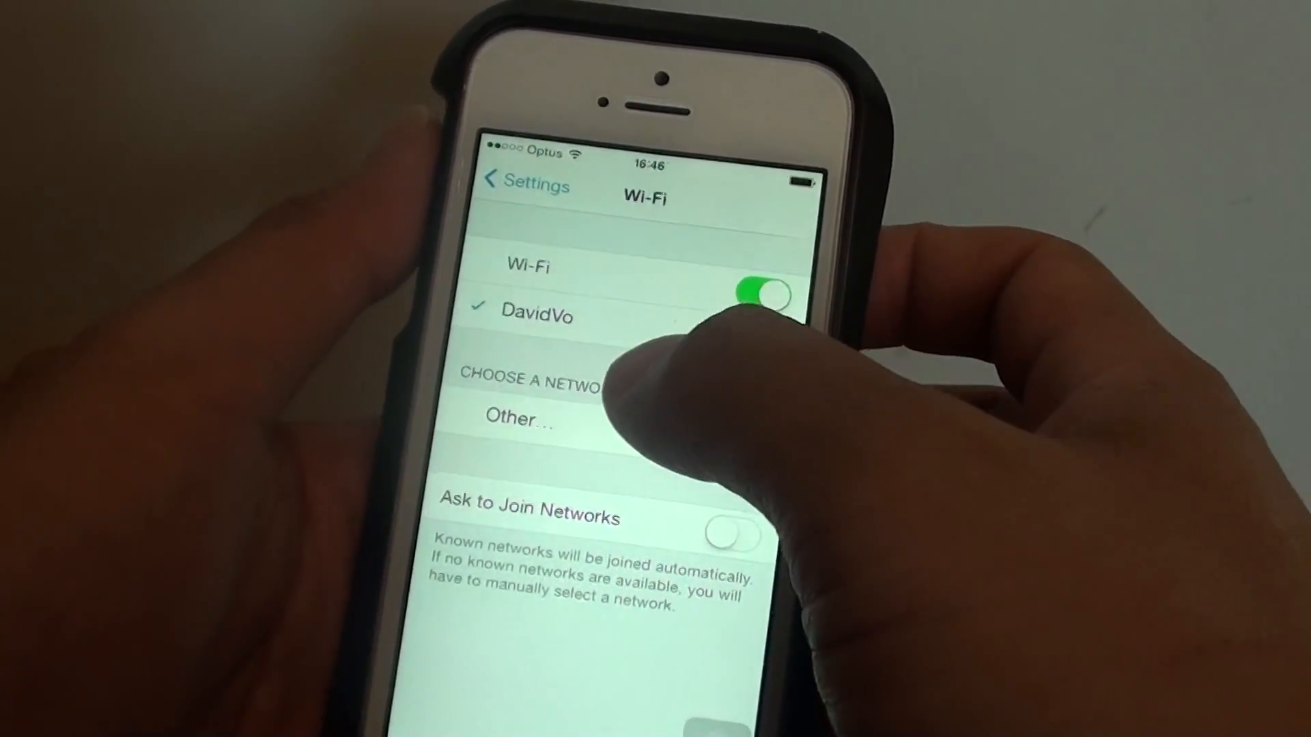